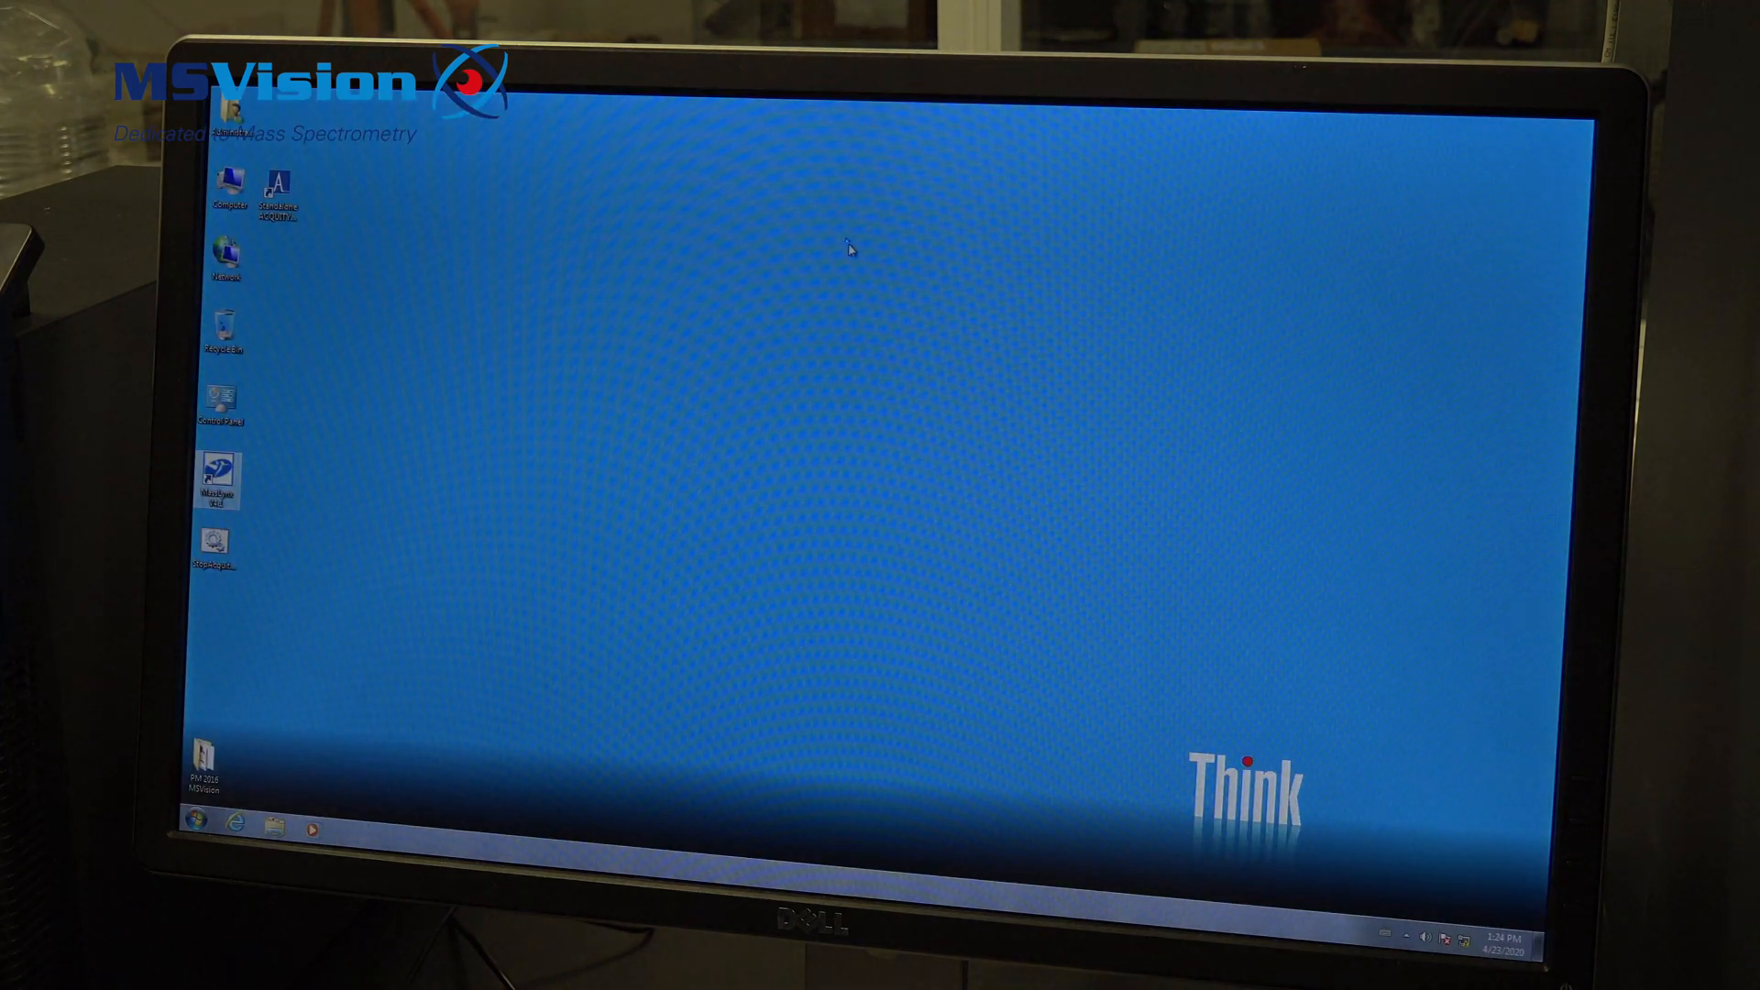
pyautogui.moveTo(964, 349)
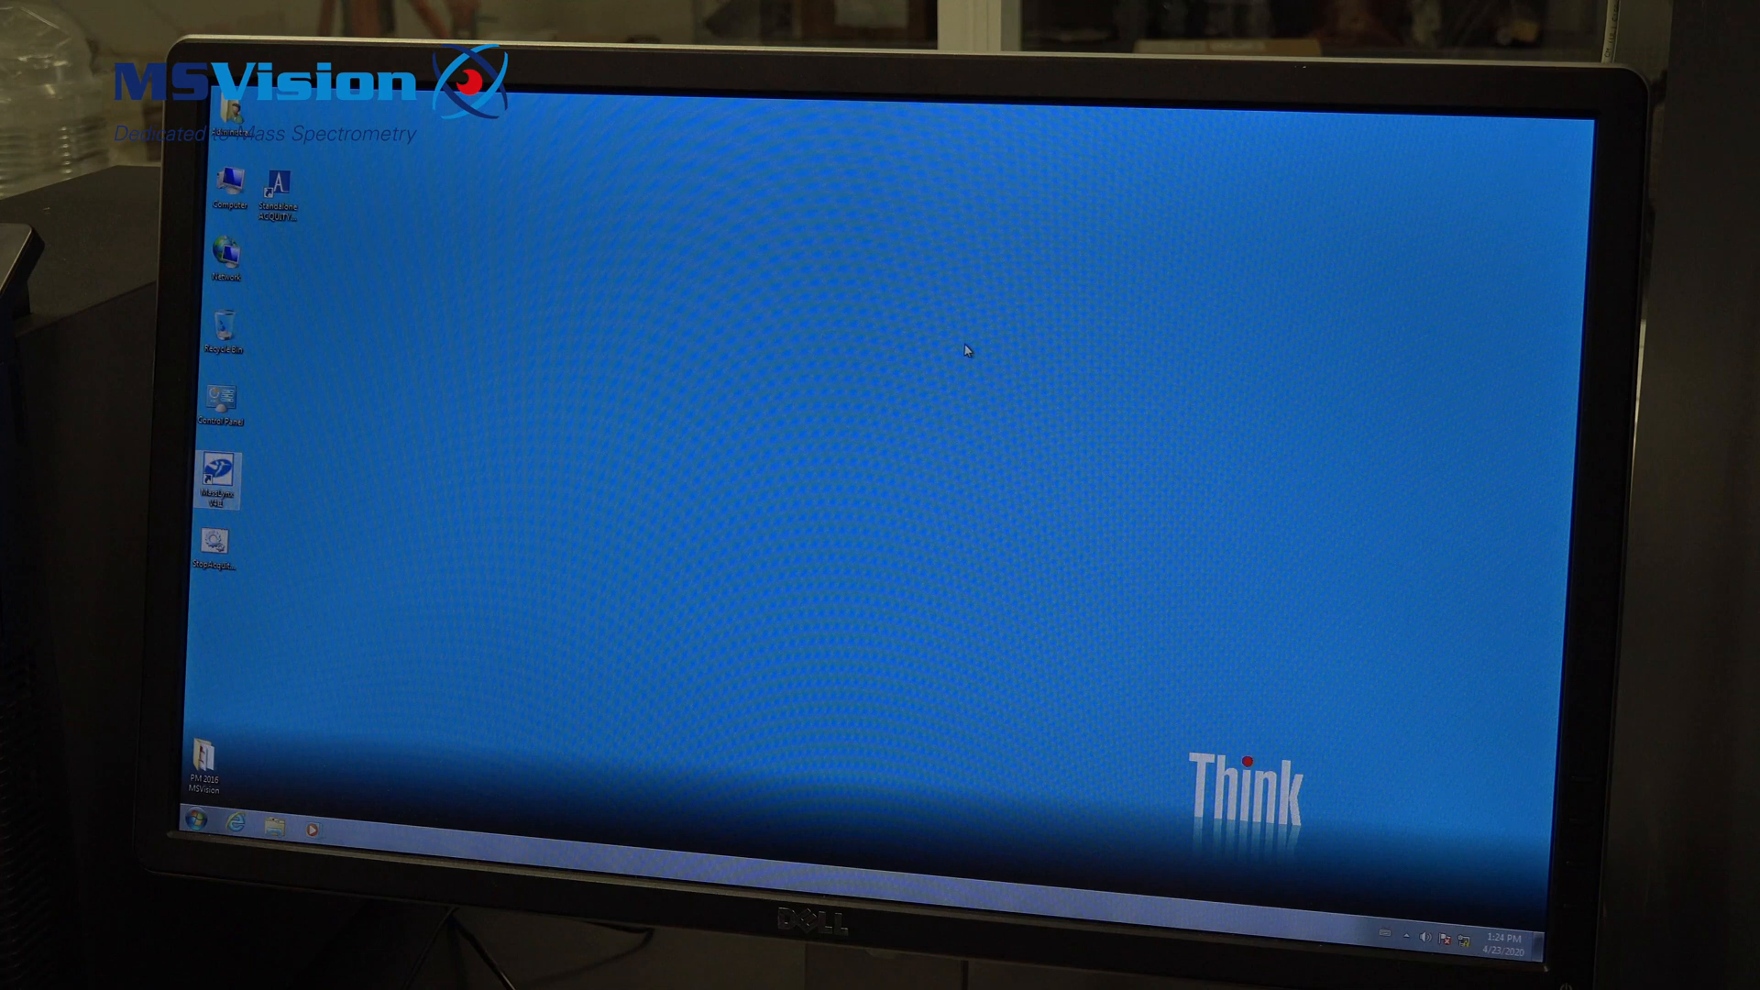
pyautogui.moveTo(920, 381)
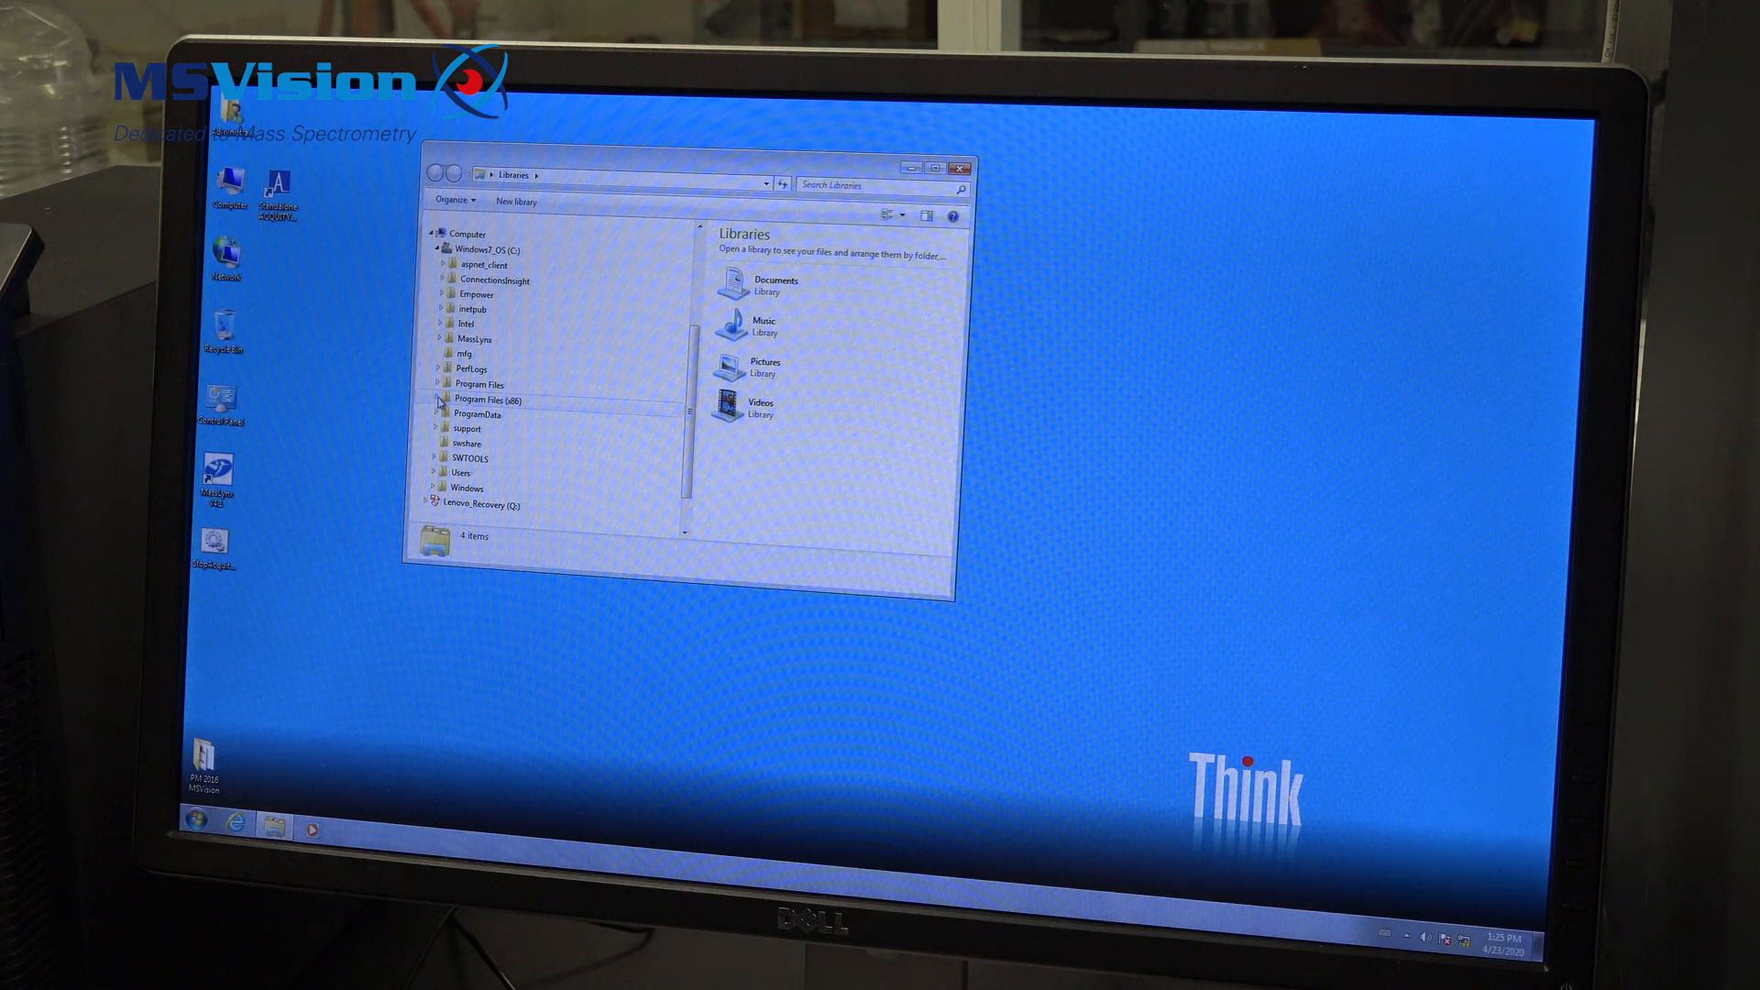
pyautogui.moveTo(505, 404)
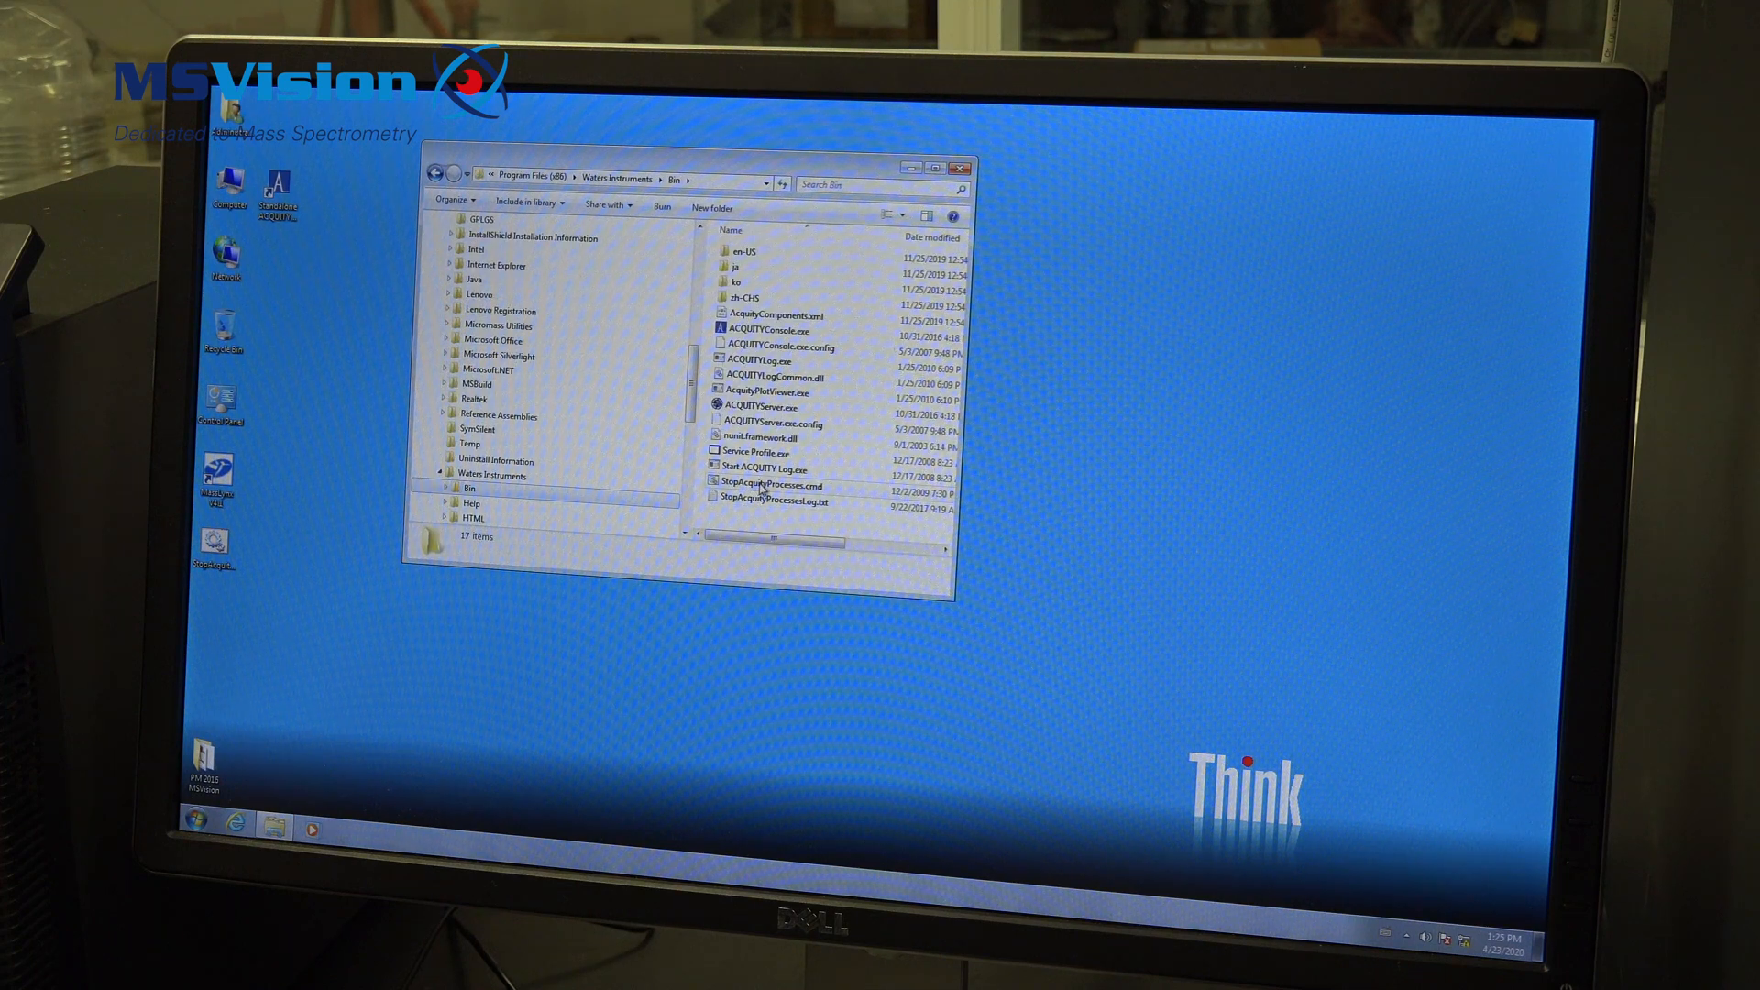
pyautogui.moveTo(768, 485)
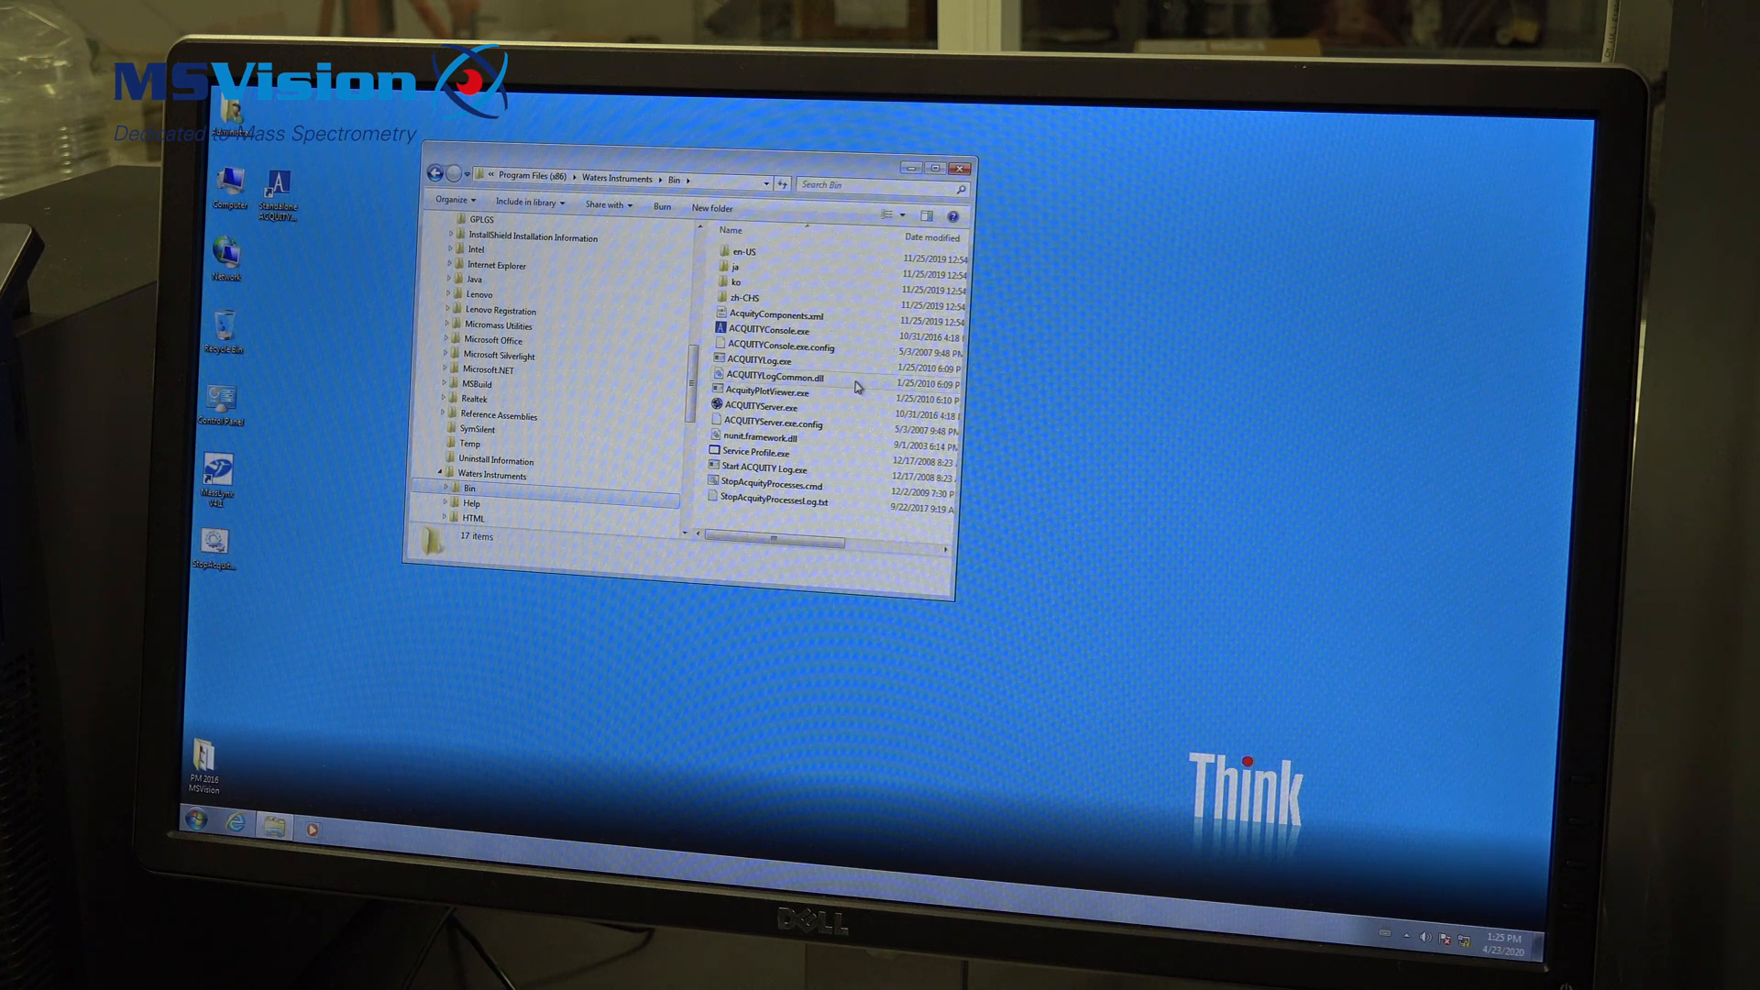
# Run StopAcquityProcesses.cmd from the Waters Instruments Bin folder, close Explorer, and bring up Start
pyautogui.click(962, 167)
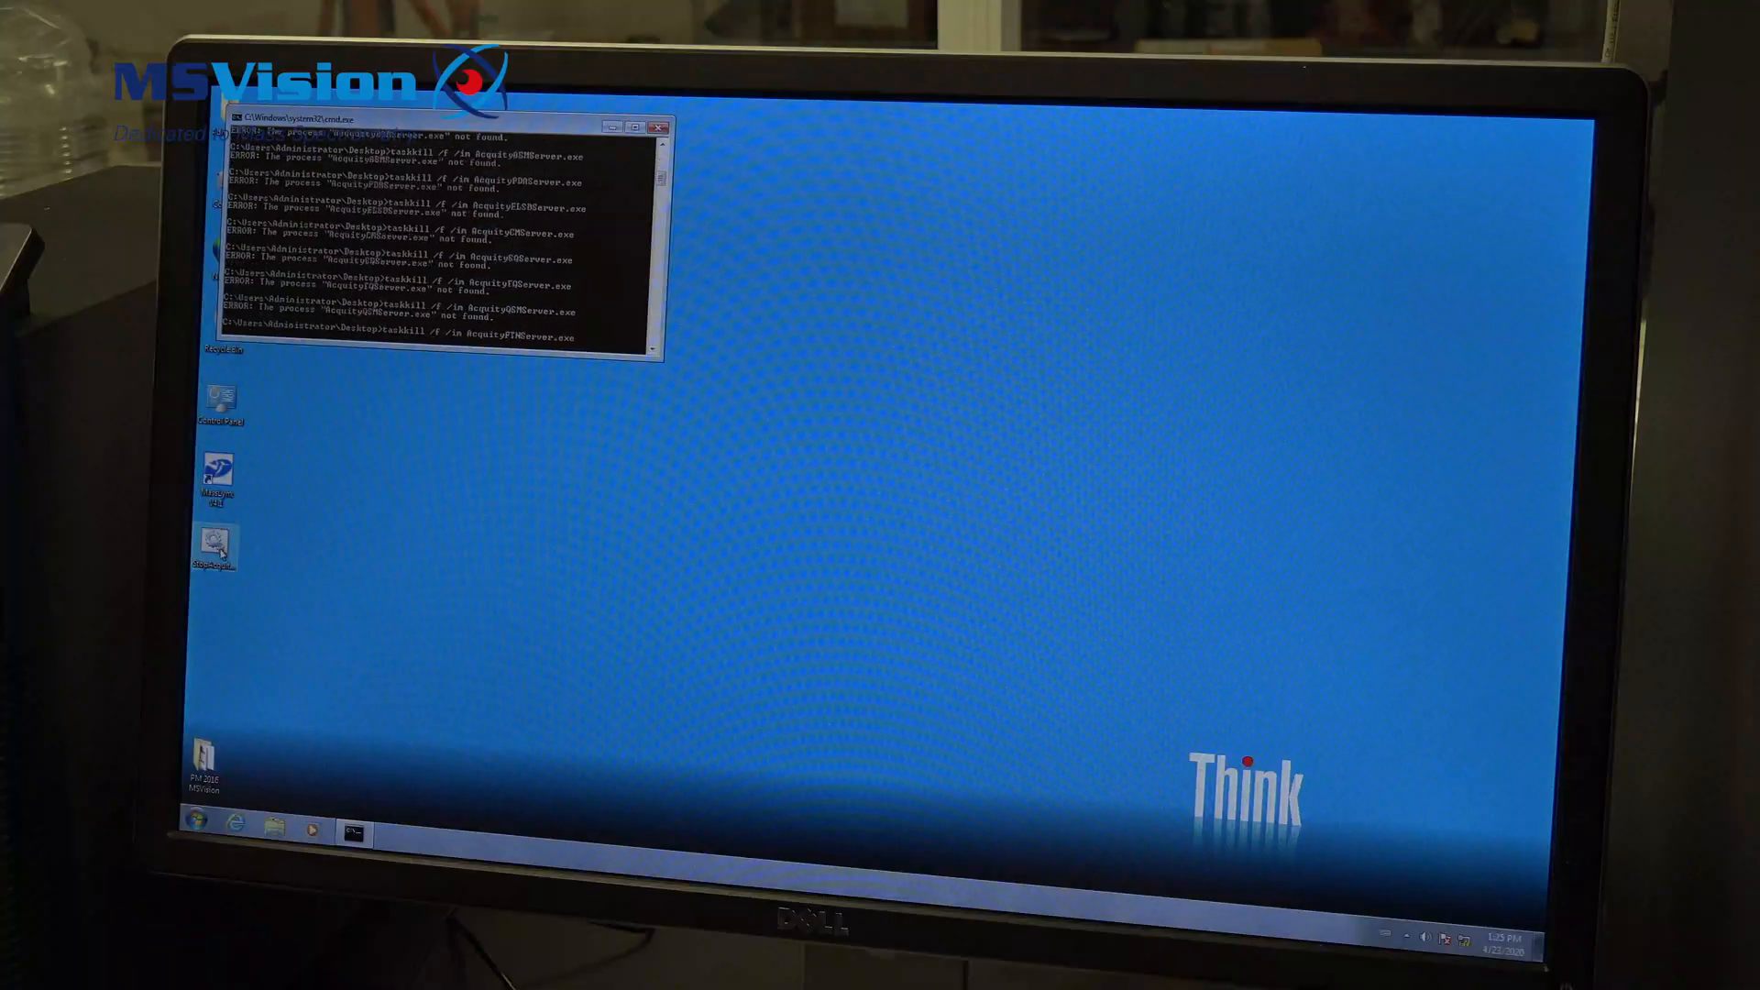
pyautogui.click(657, 125)
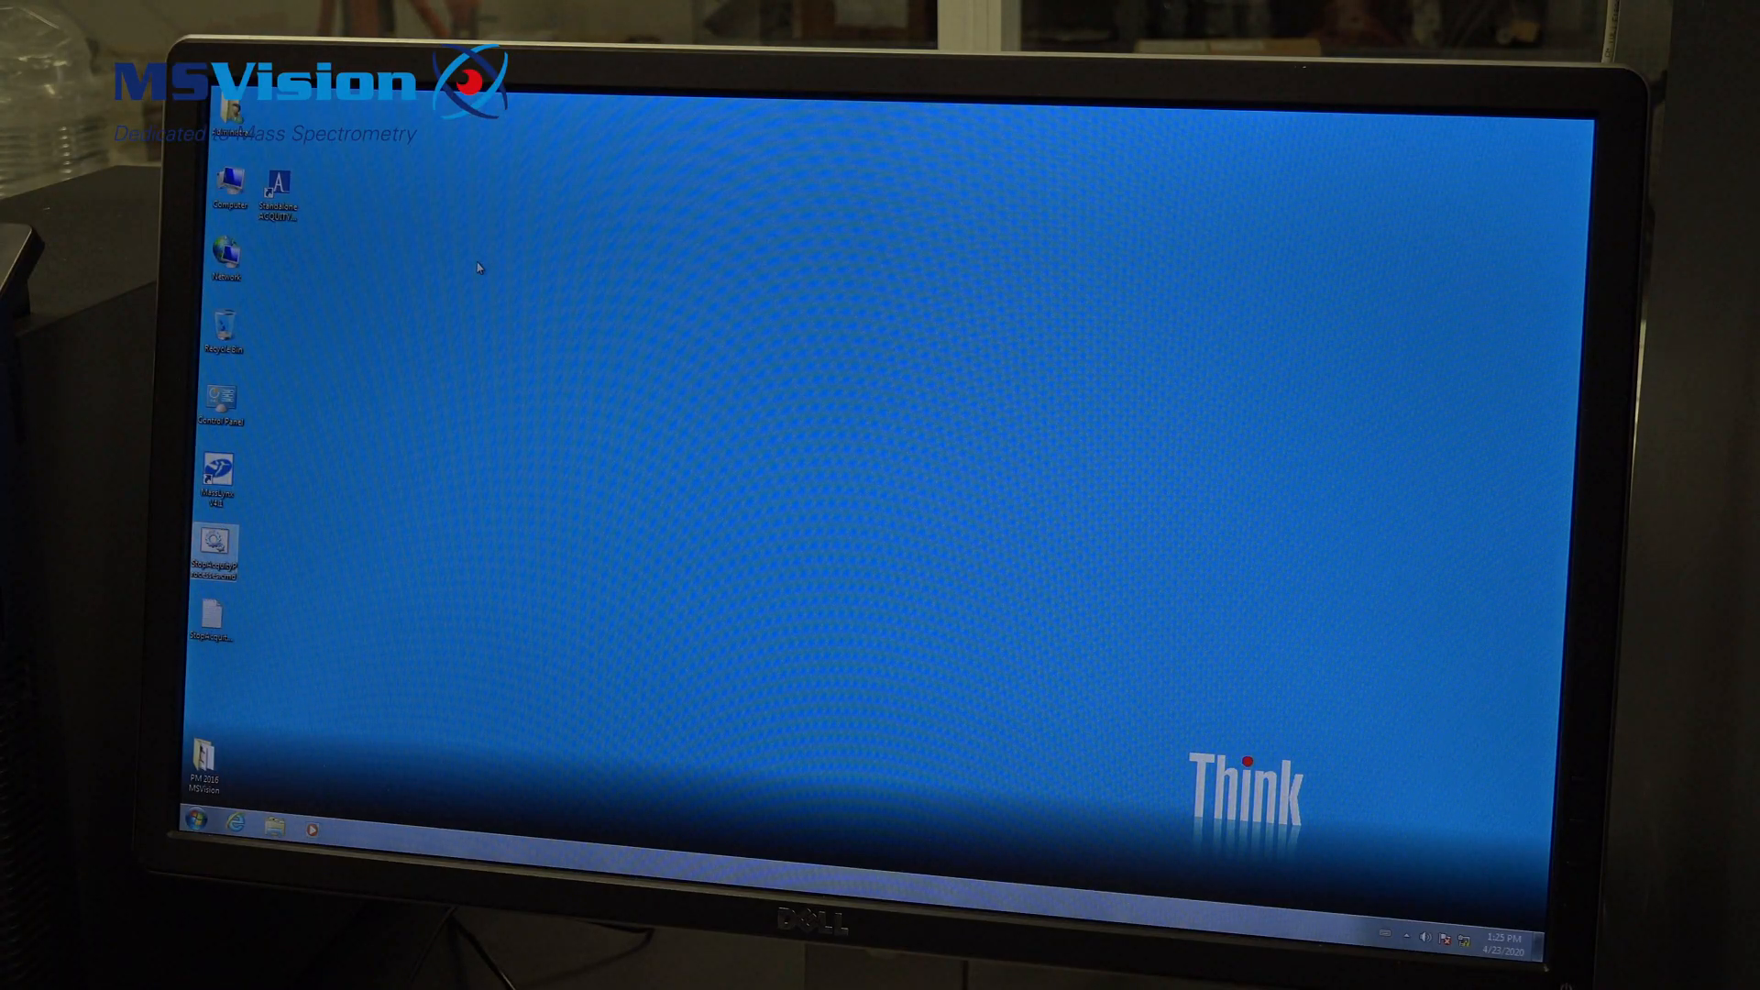
pyautogui.moveTo(491, 269)
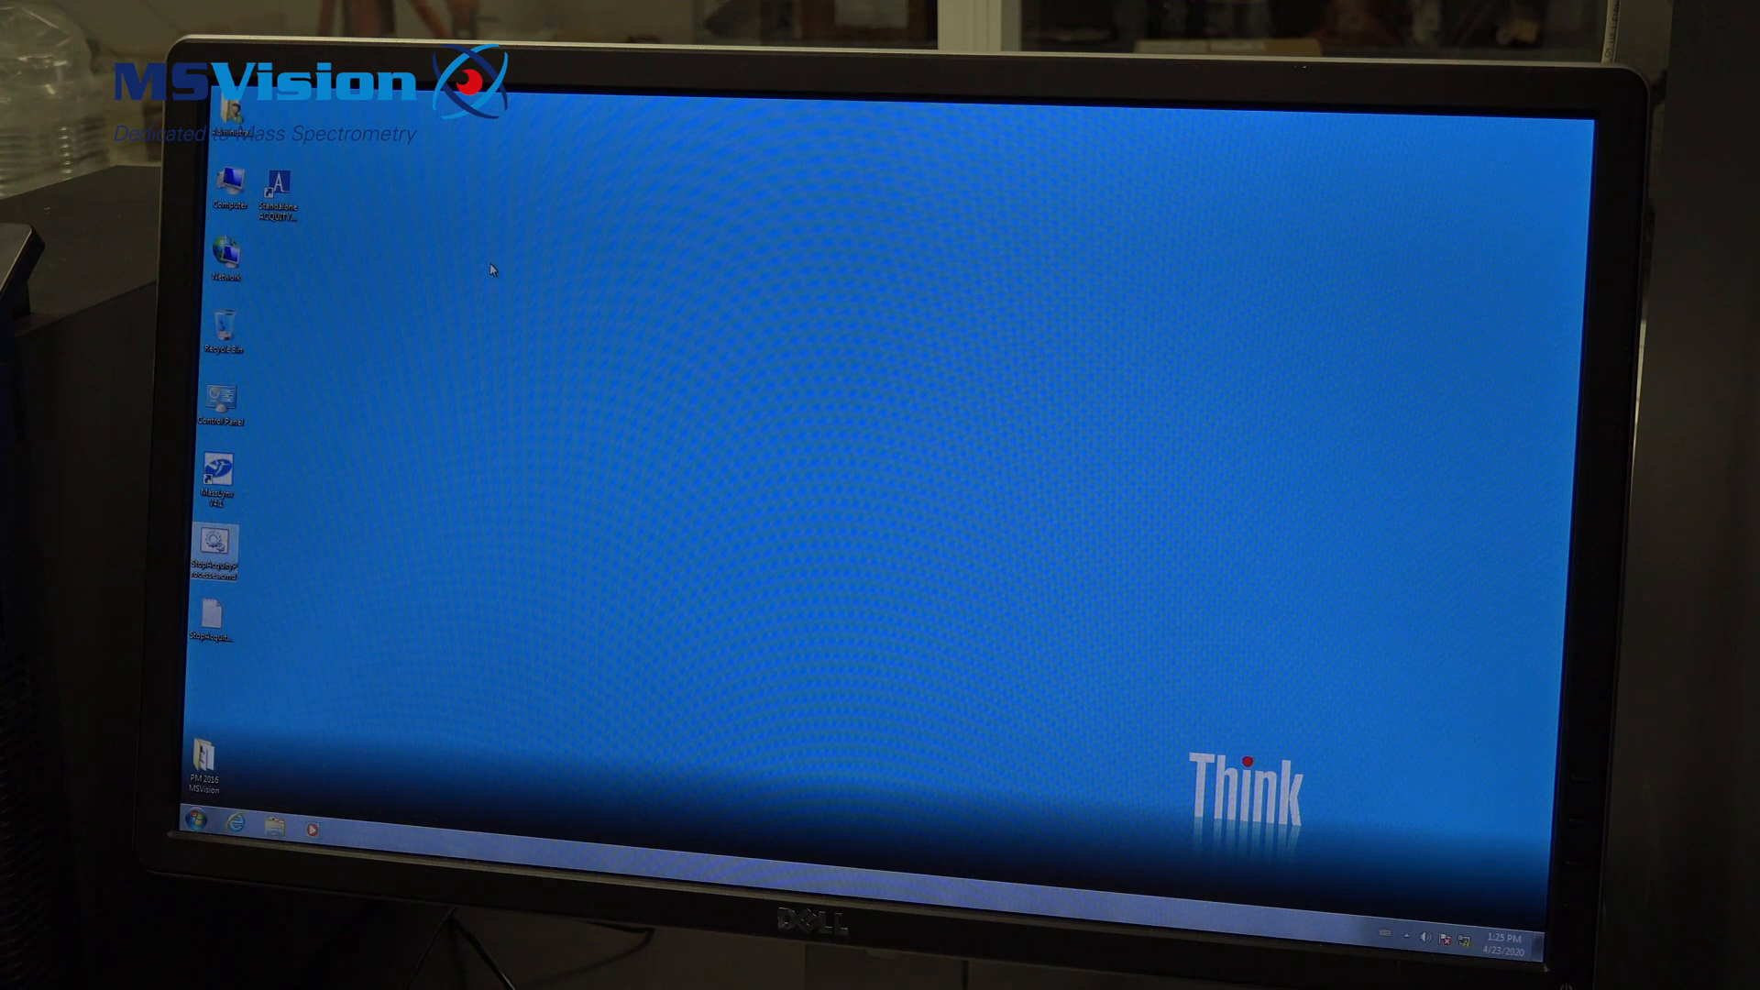
pyautogui.click(193, 827)
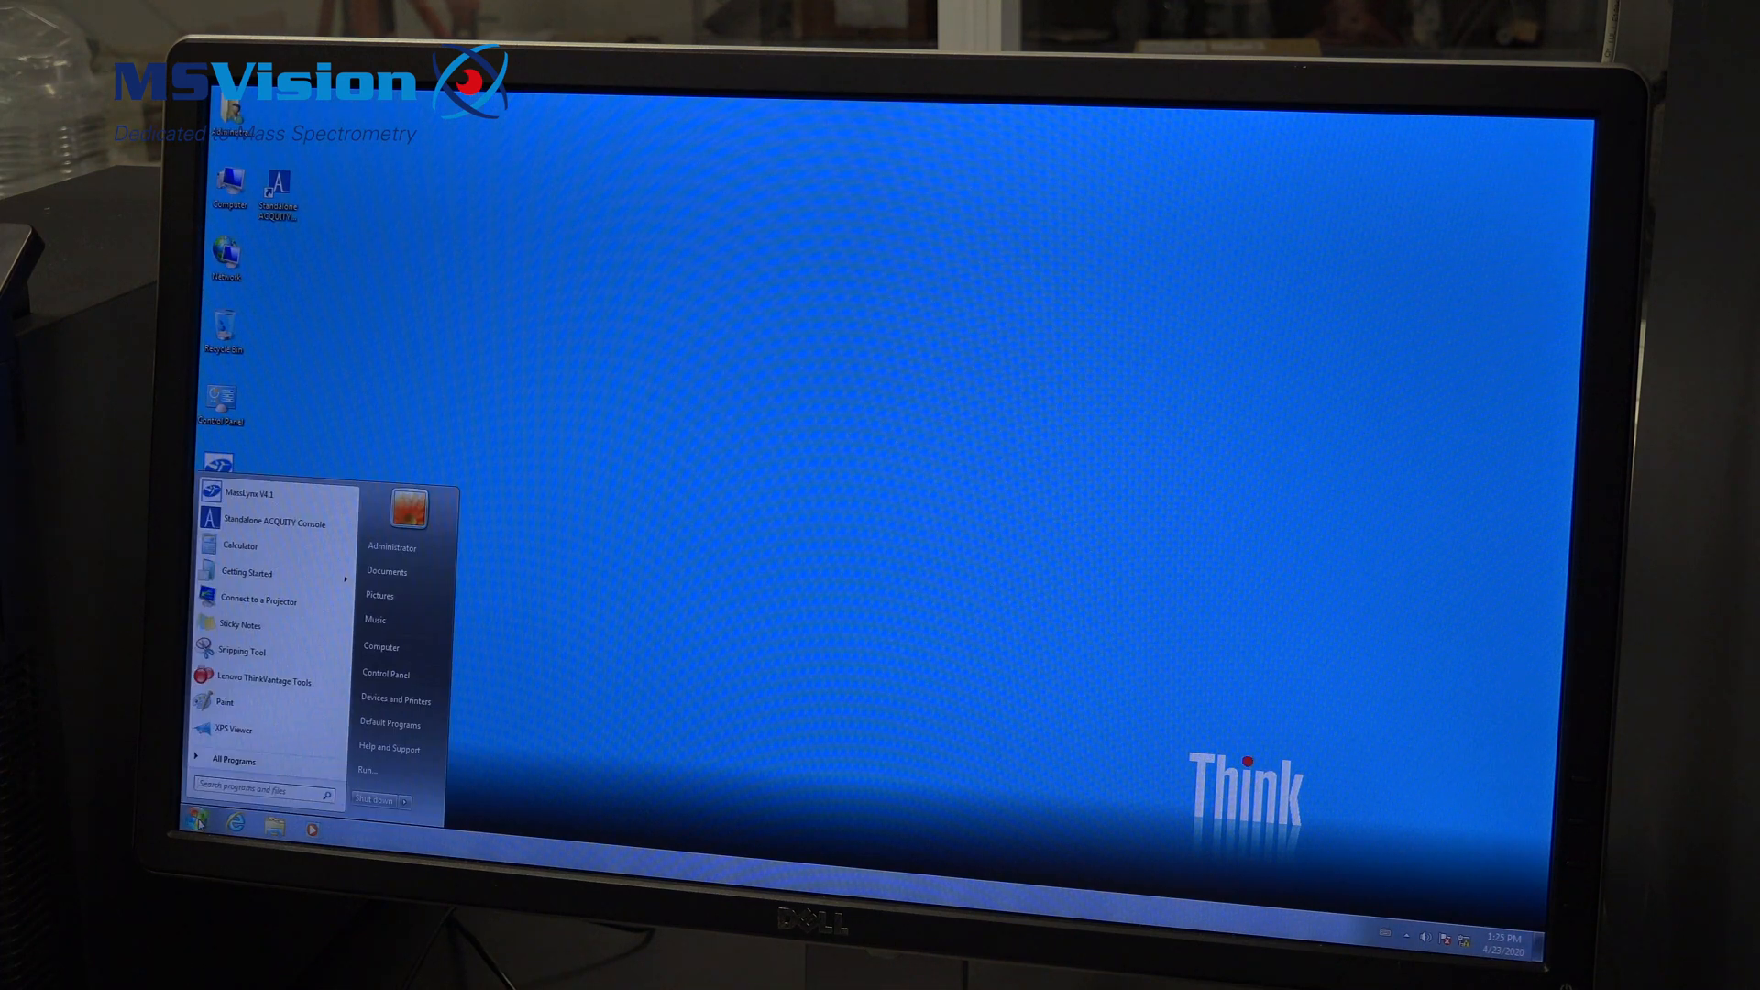
# Search Start for 'telnet epc' and launch the telnet epc session
pyautogui.write('td')
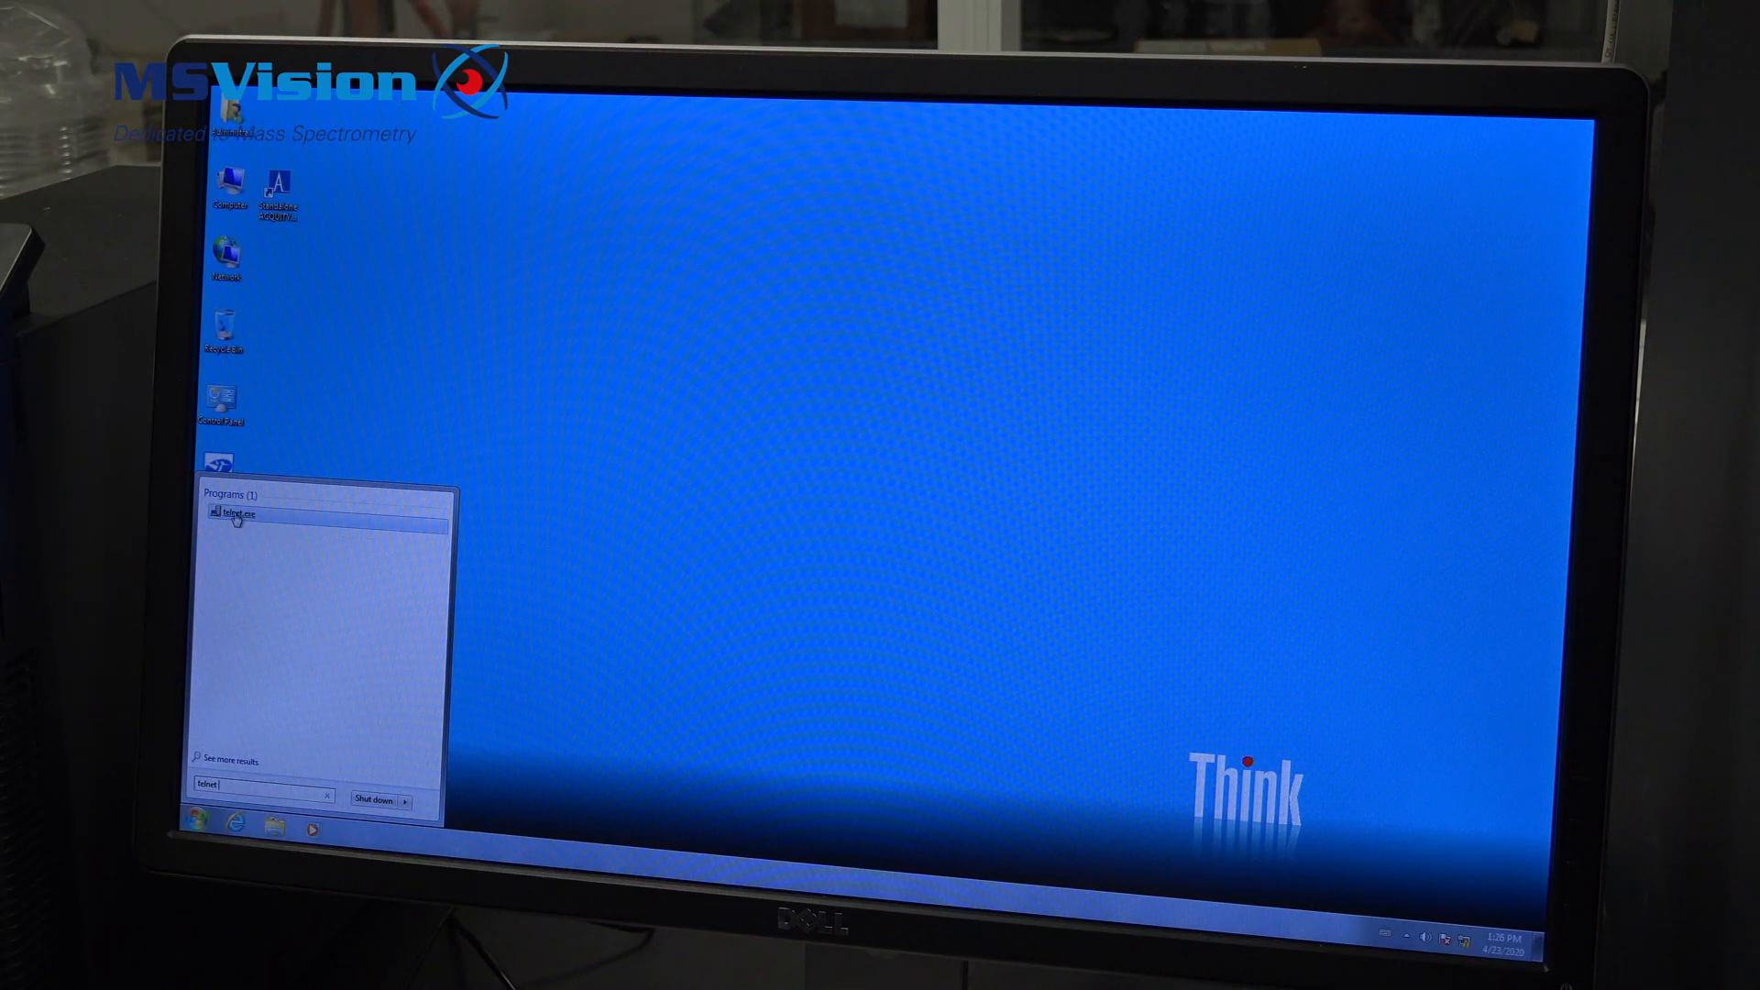
pyautogui.write('epc')
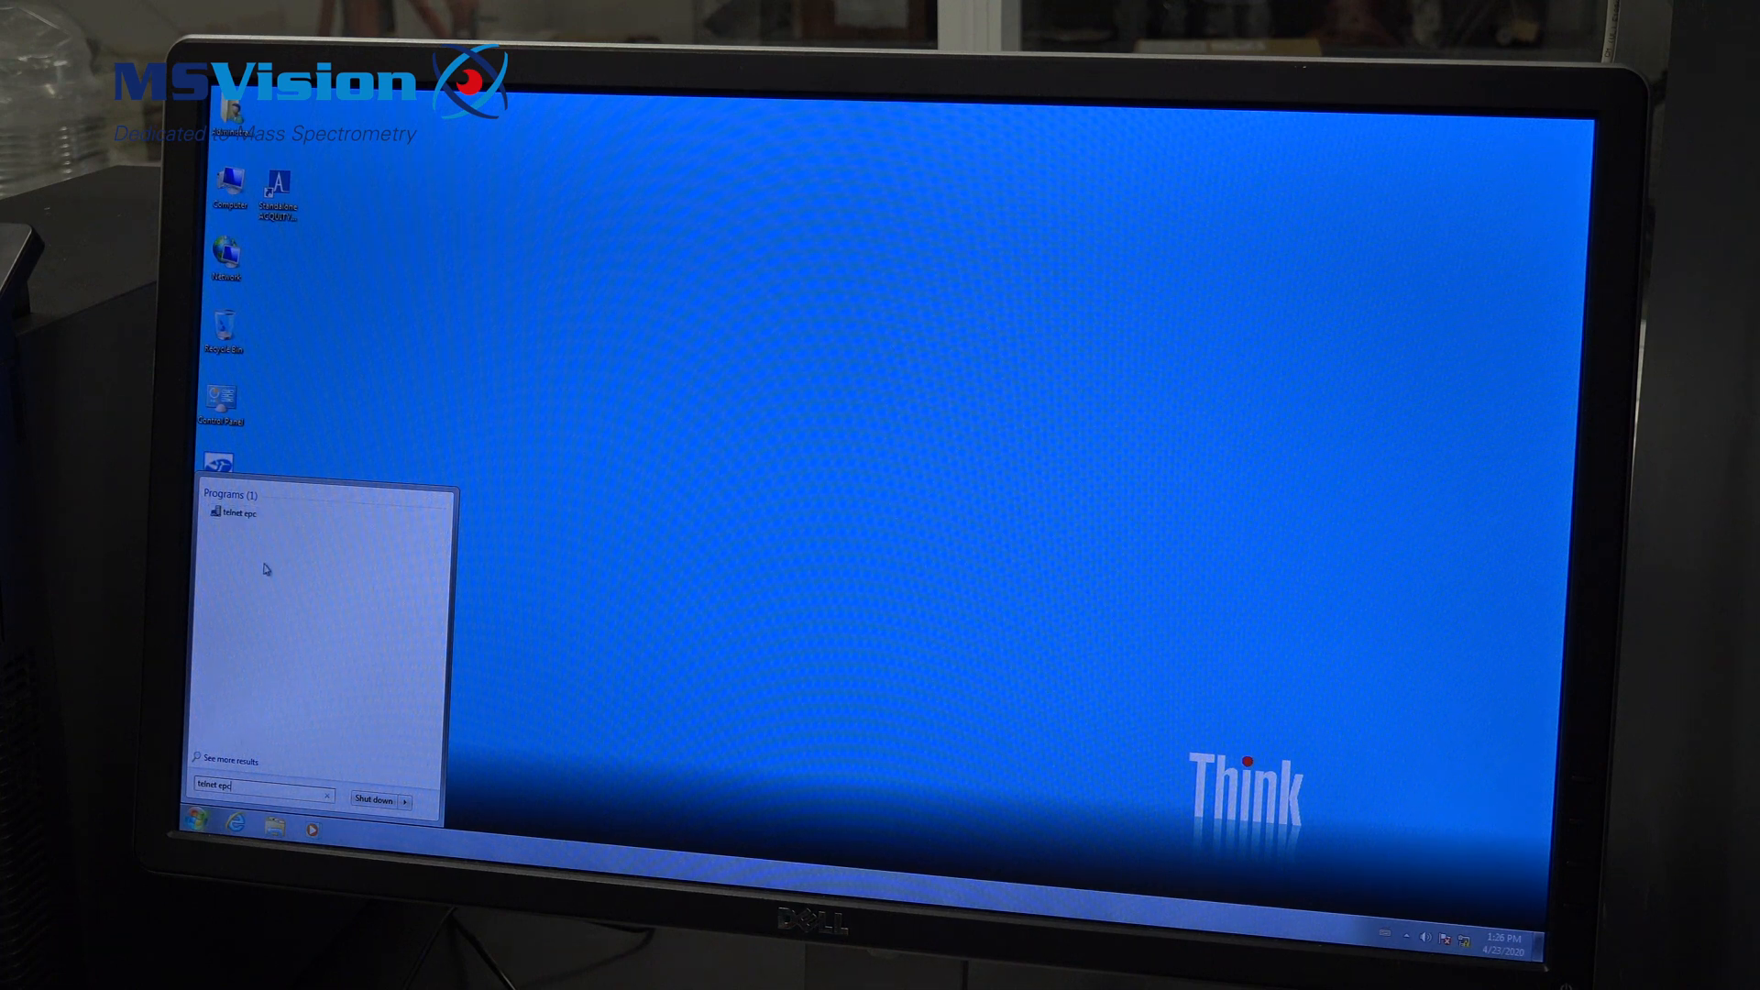
pyautogui.click(232, 512)
pyautogui.write('ping e')
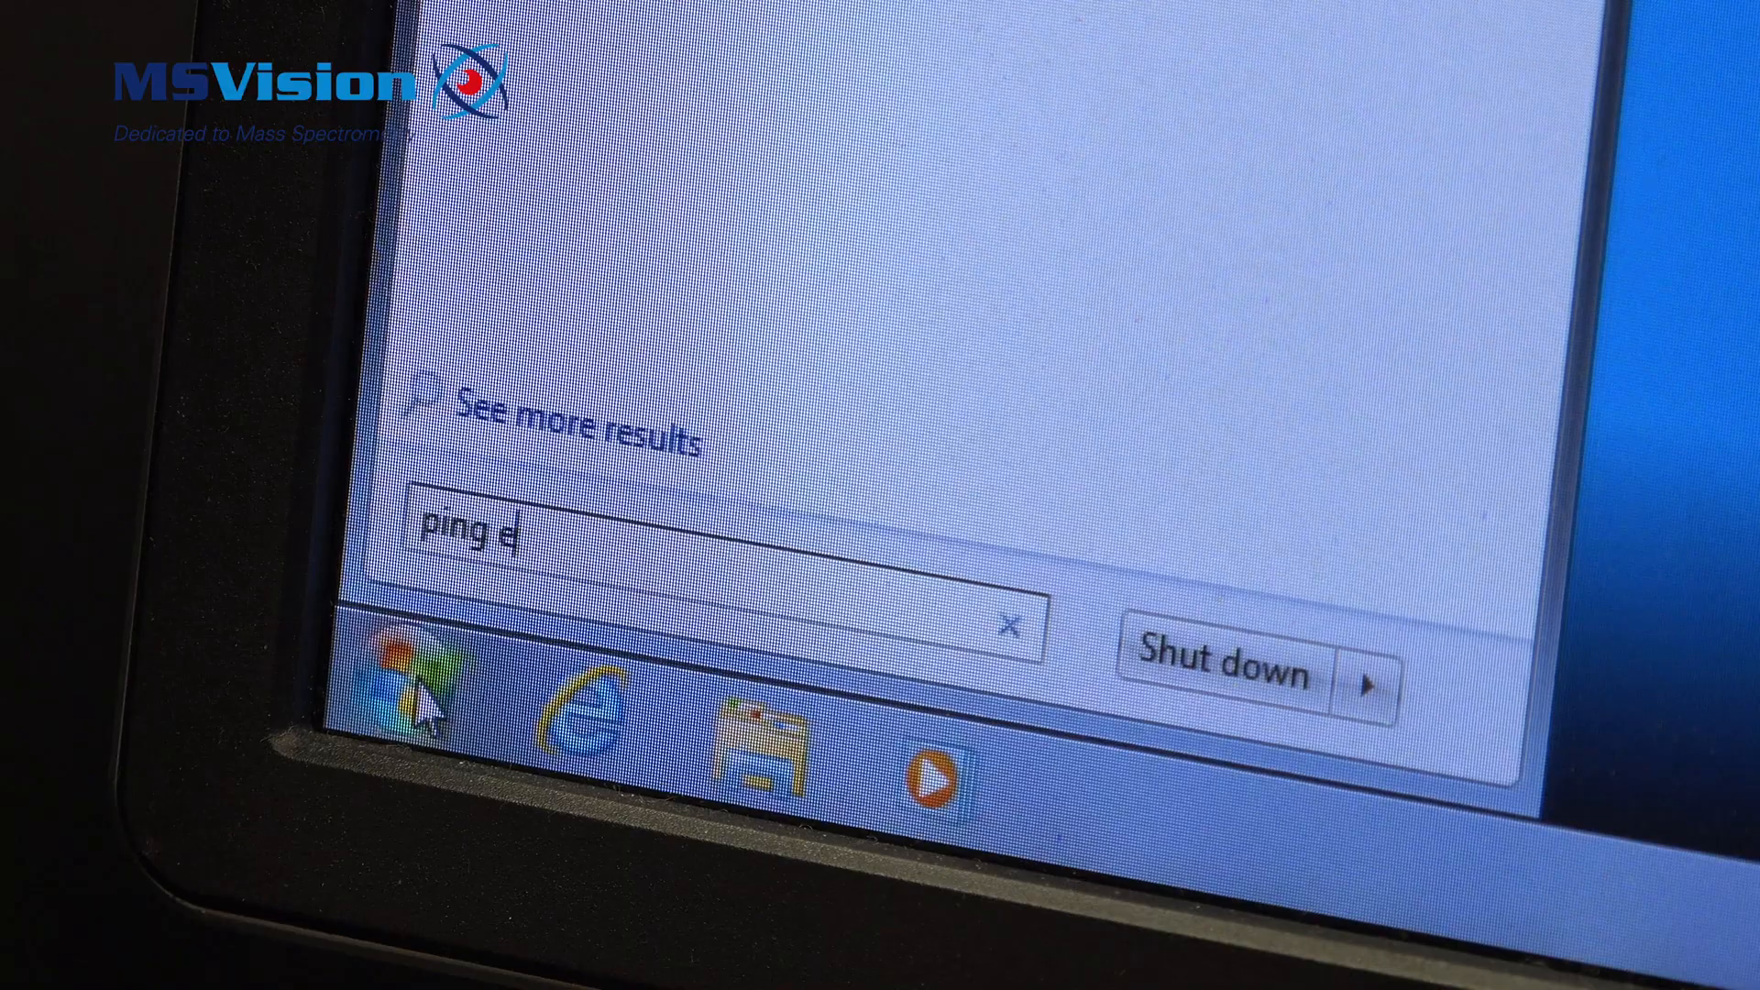
# Run 'ping epc -t' to ping the EPC continuously, getting replies from 192.168.0.6
pyautogui.write('pc -t')
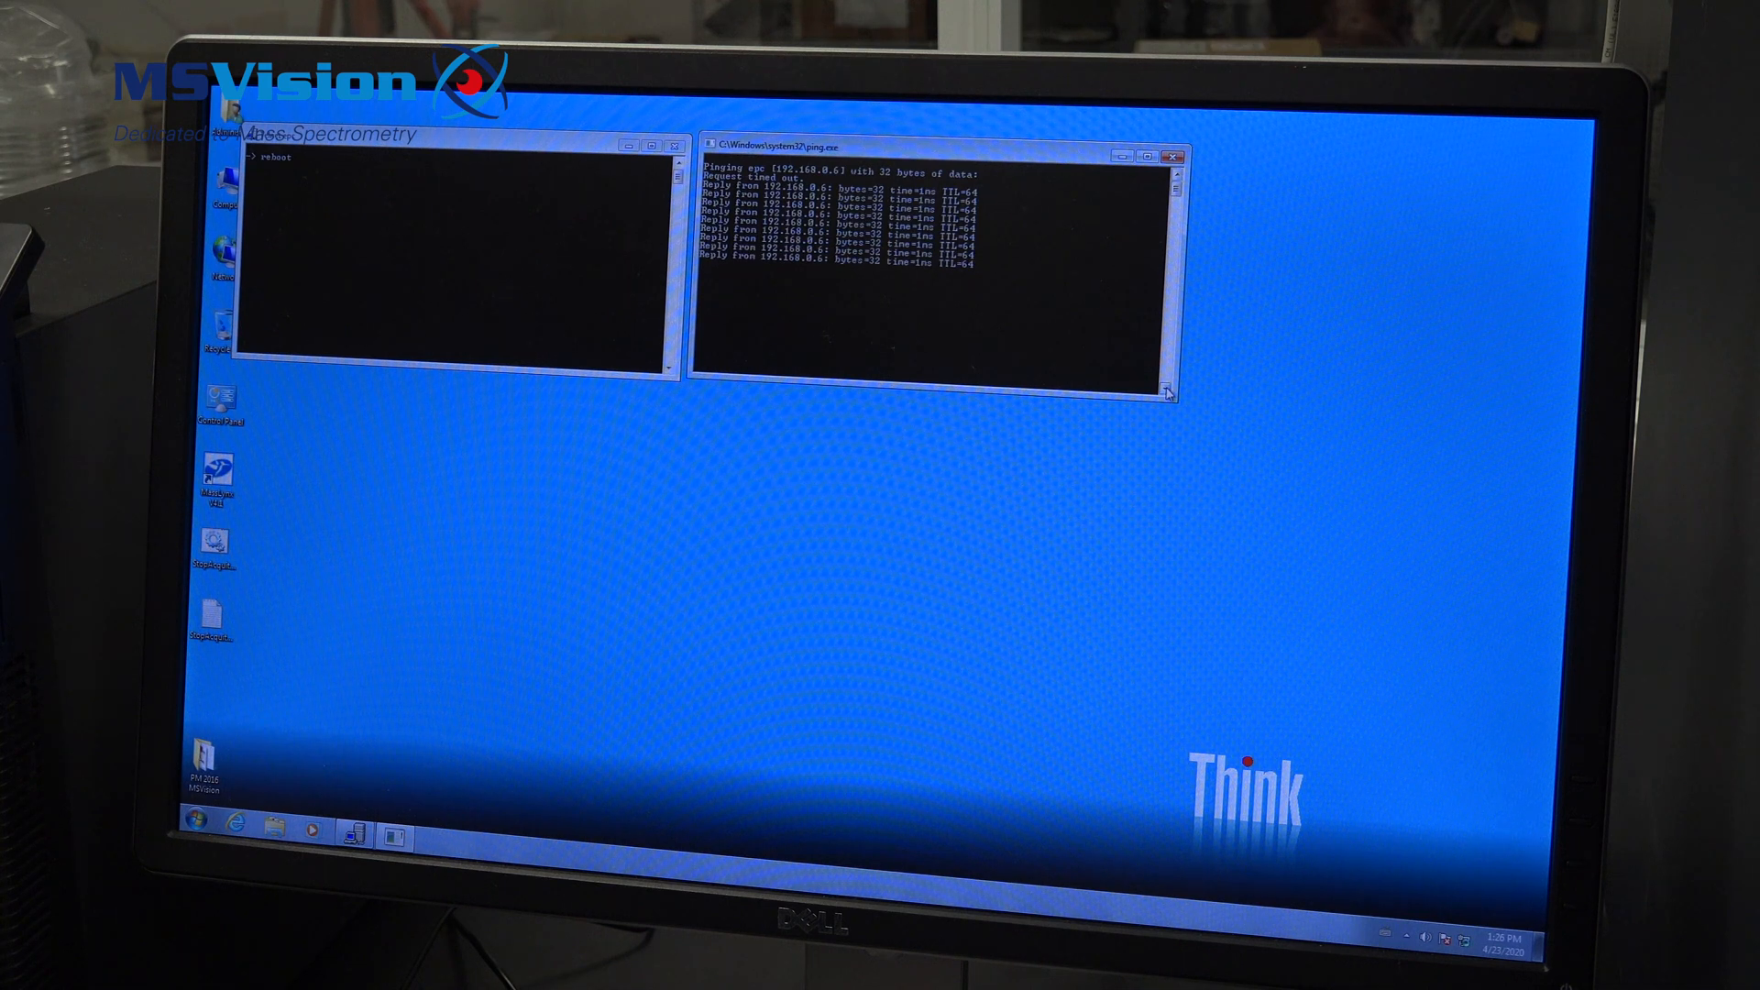
# Enlarge the ping window to watch timeouts and resumed replies, then close the old Telnet window
pyautogui.moveTo(1171, 391); pyautogui.dragTo(1132, 649)
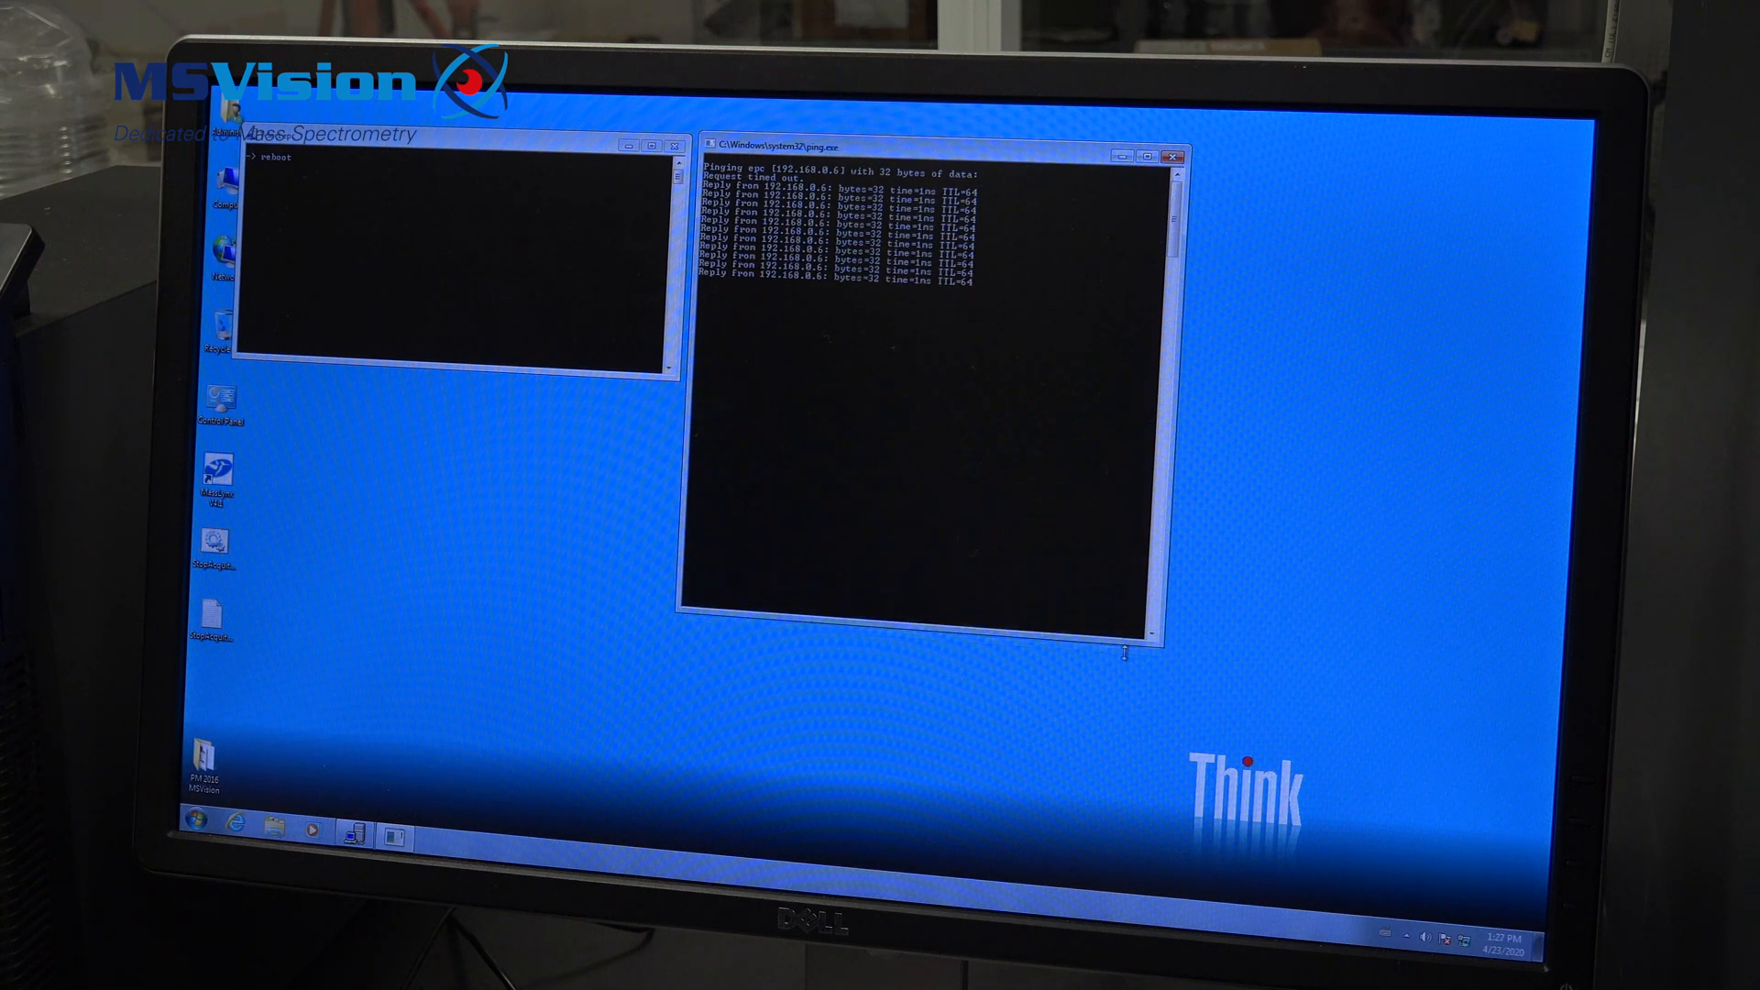
pyautogui.moveTo(1125, 654); pyautogui.dragTo(1131, 687)
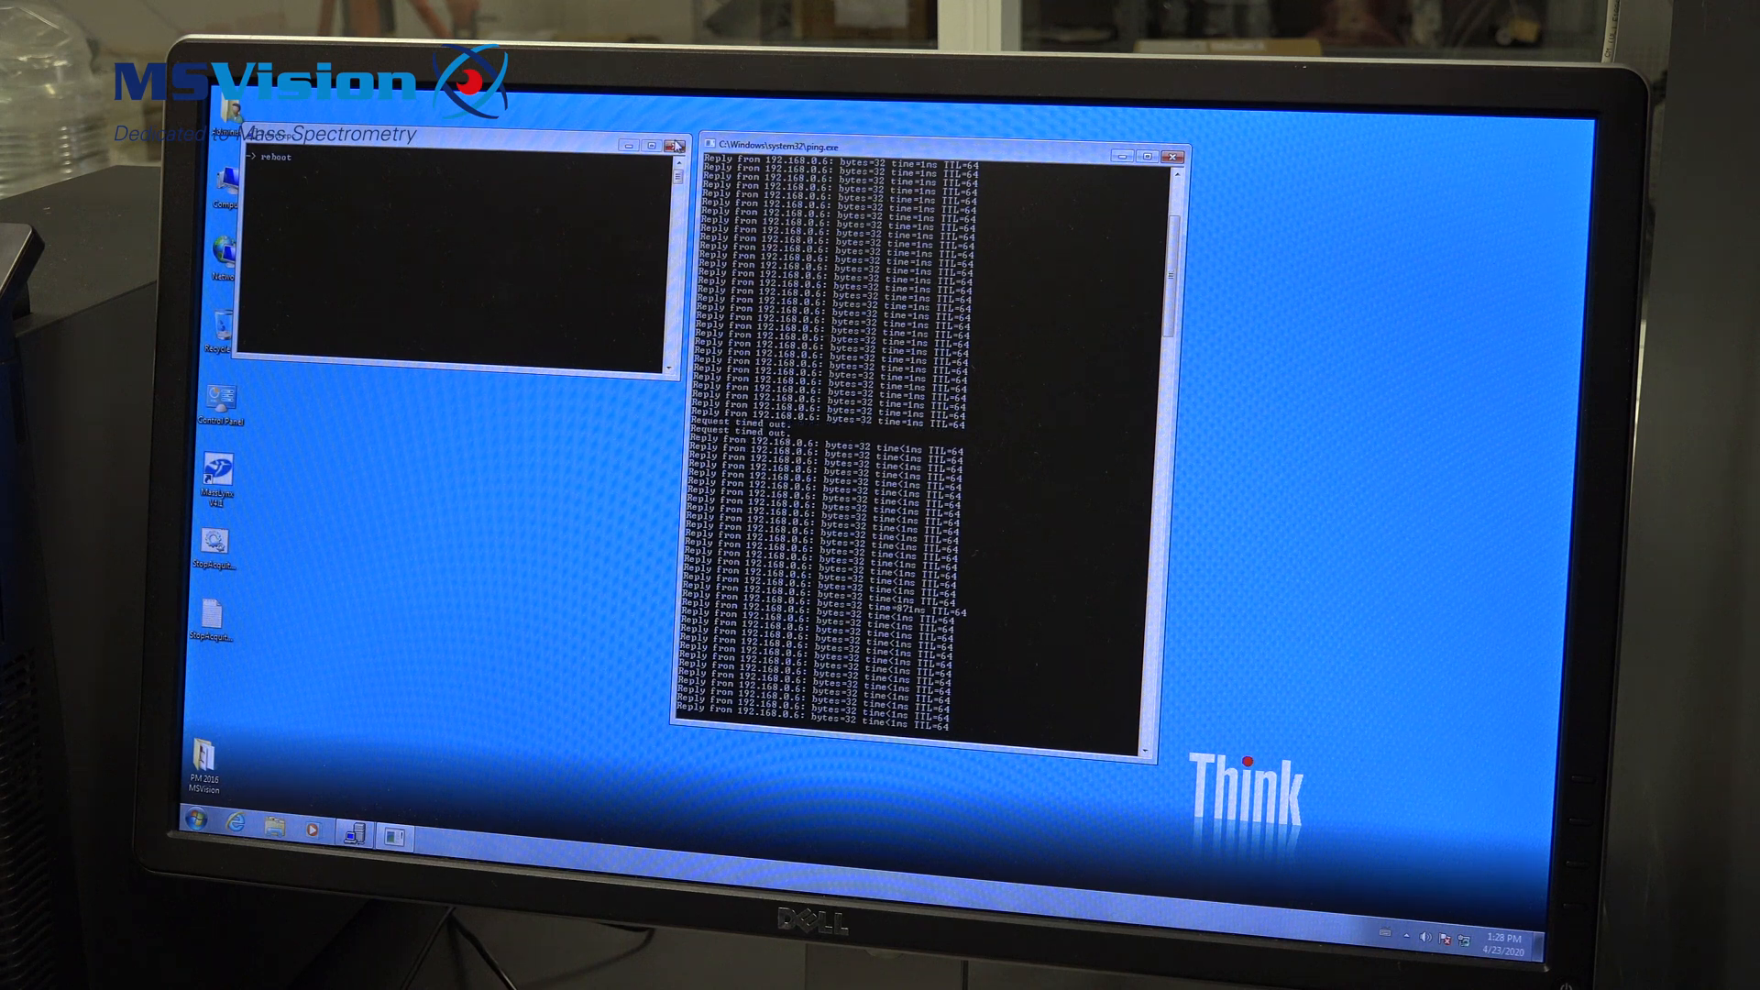
pyautogui.click(676, 144)
pyautogui.write('telnet eps')
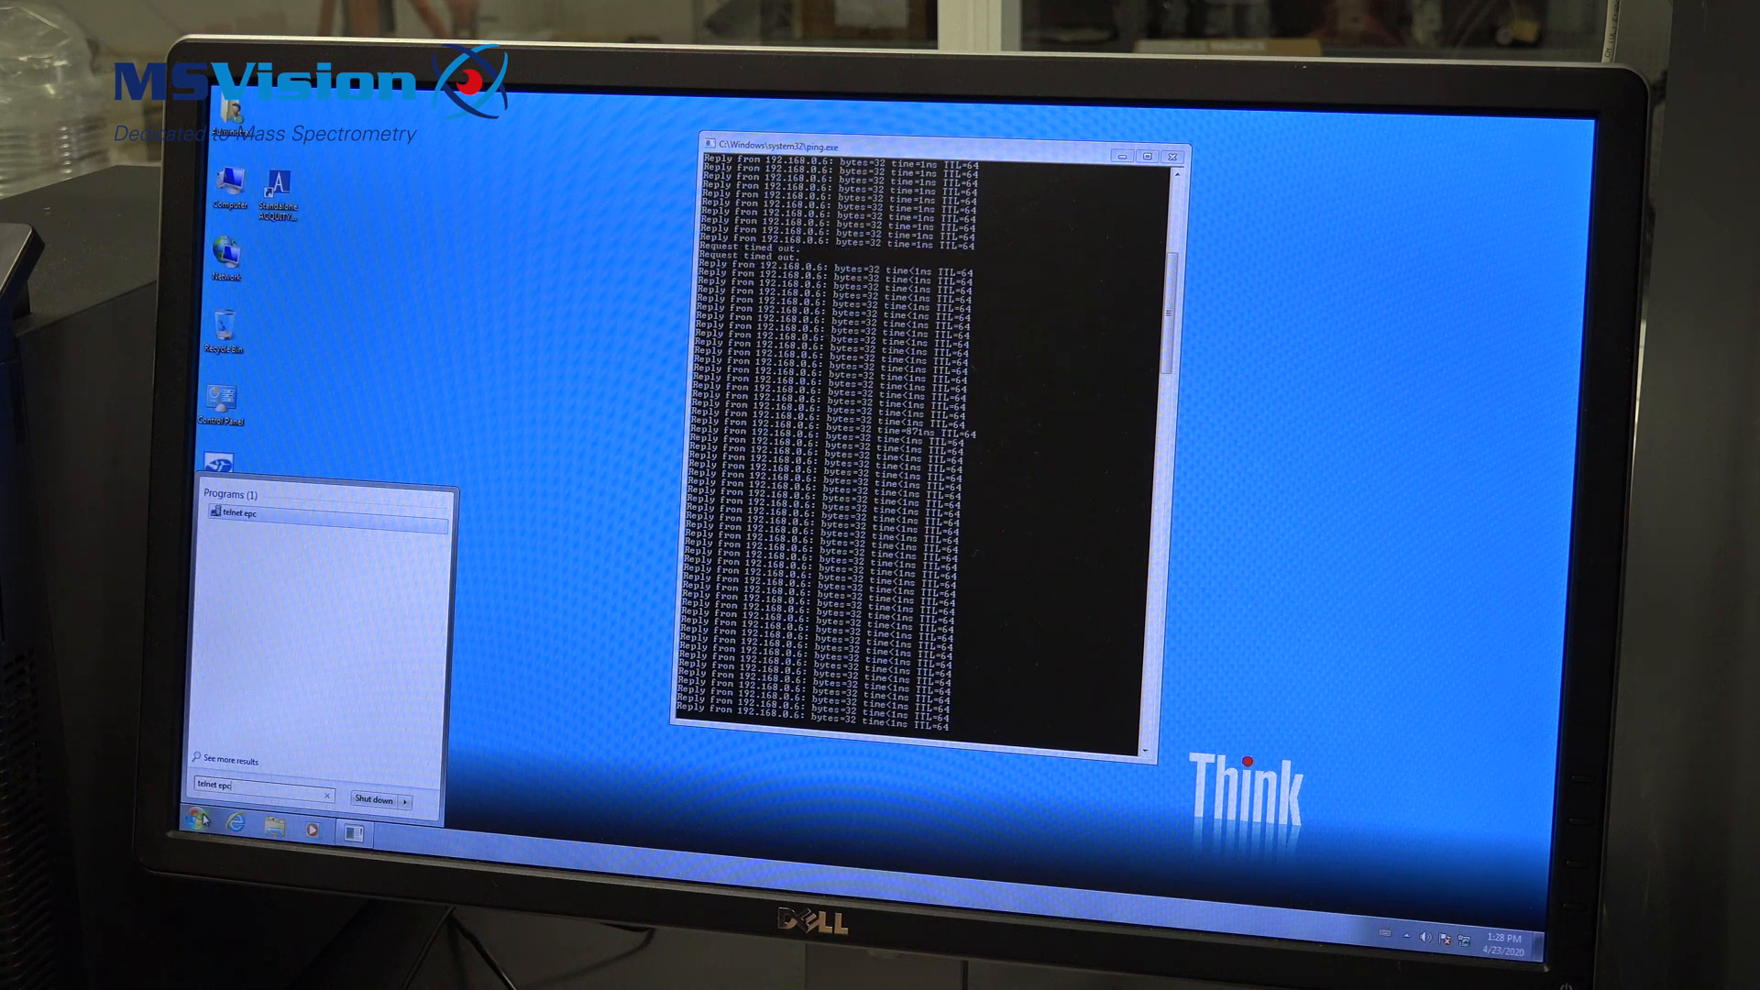
# Launch a new telnet epc session from the Start search results
pyautogui.click(232, 512)
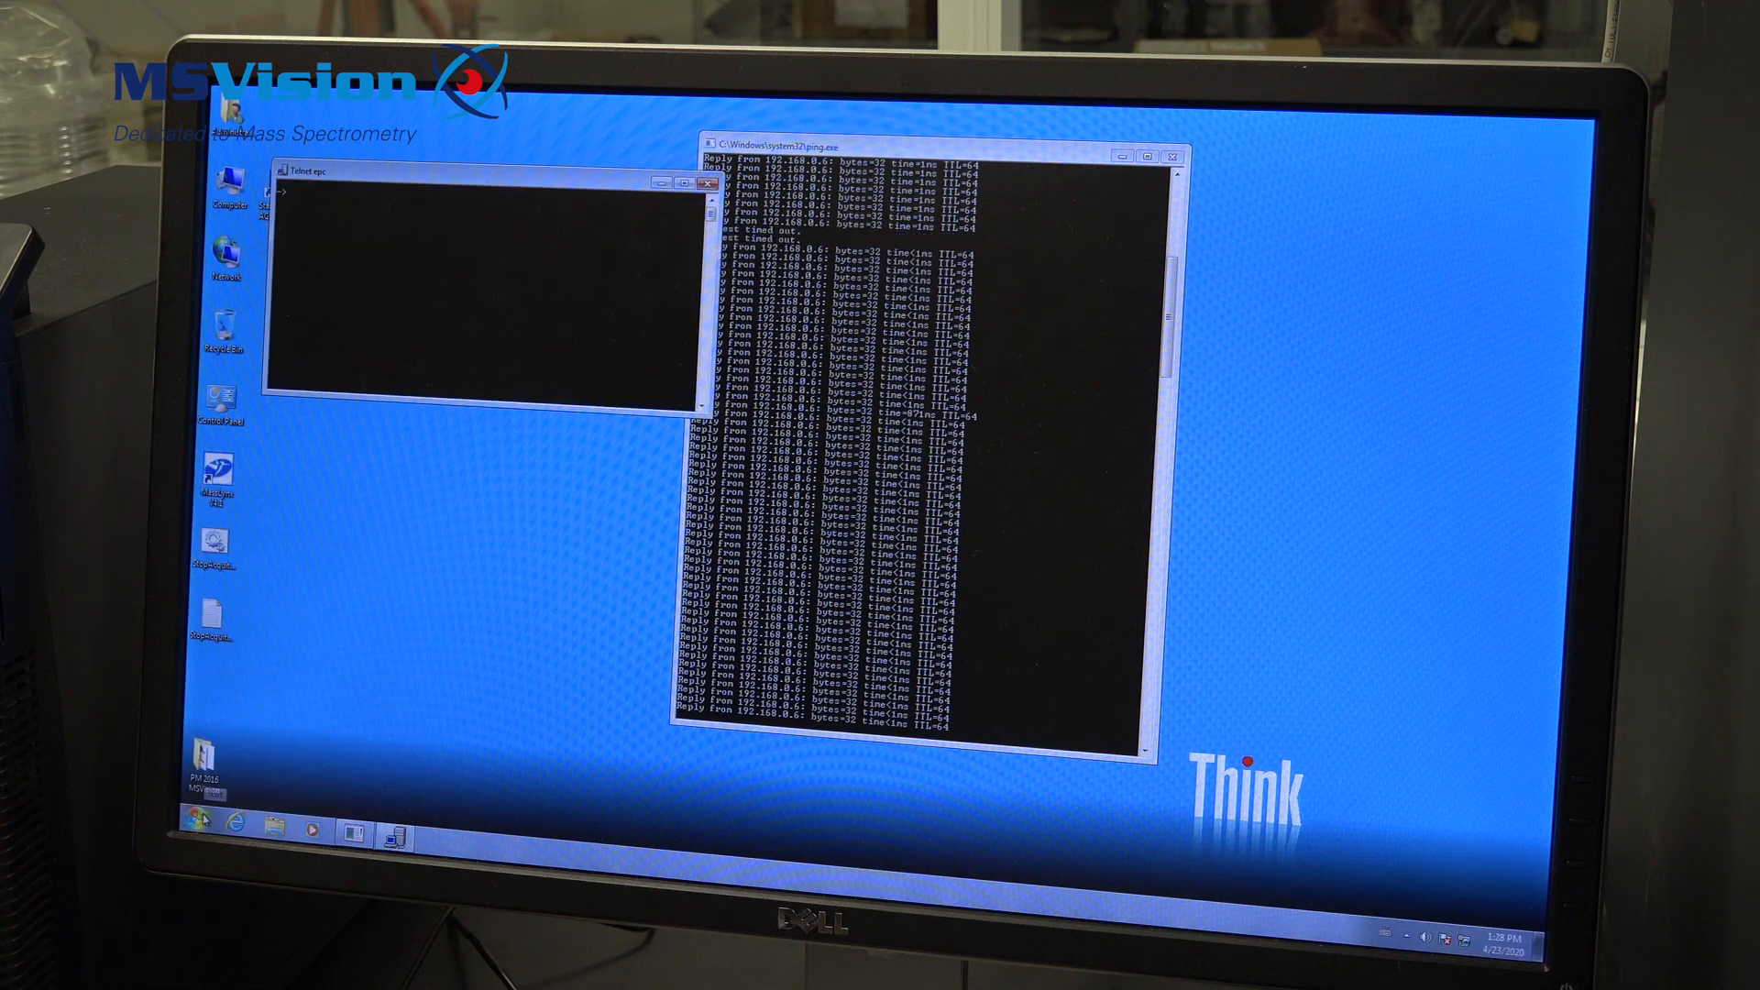